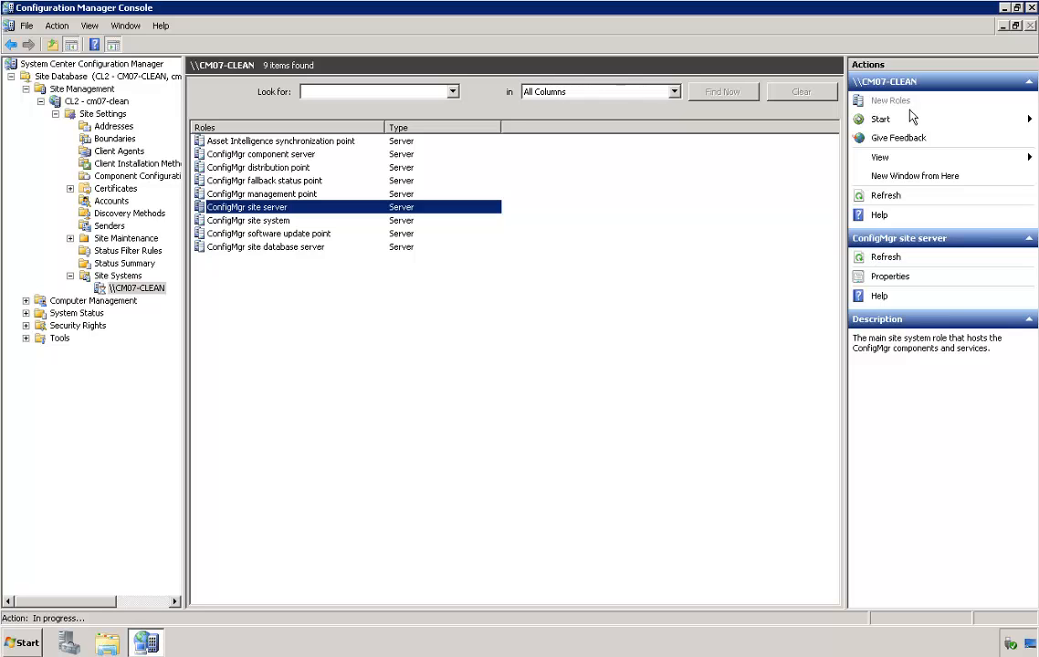
# Launch the New Site Role Wizard for CM07-CLEAN and pass the General page.
pyautogui.click(896, 102)
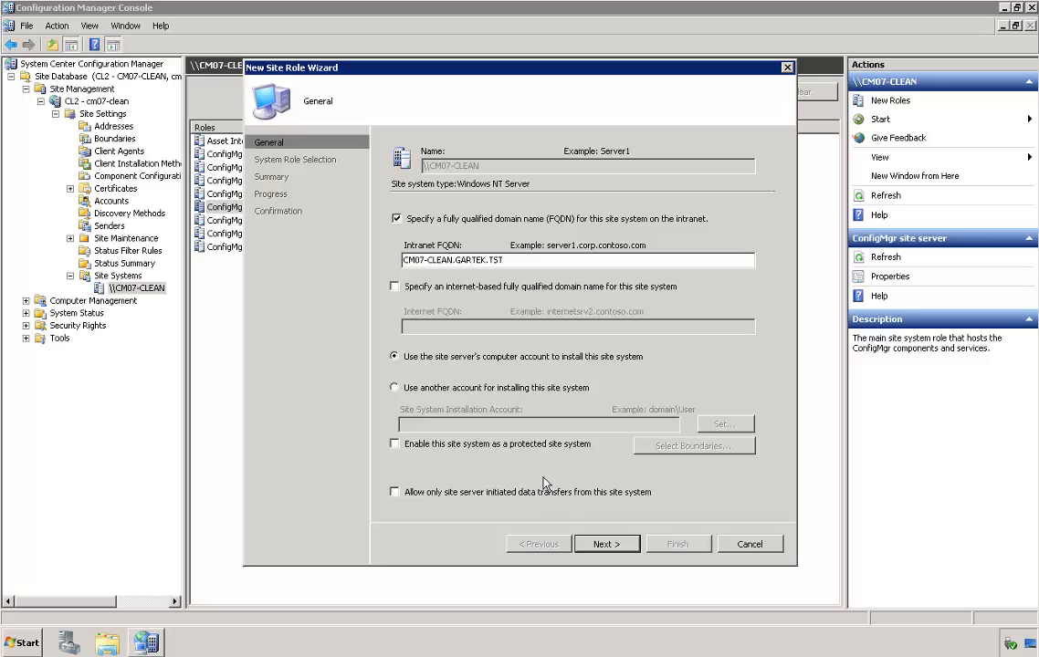
pyautogui.moveTo(607, 544)
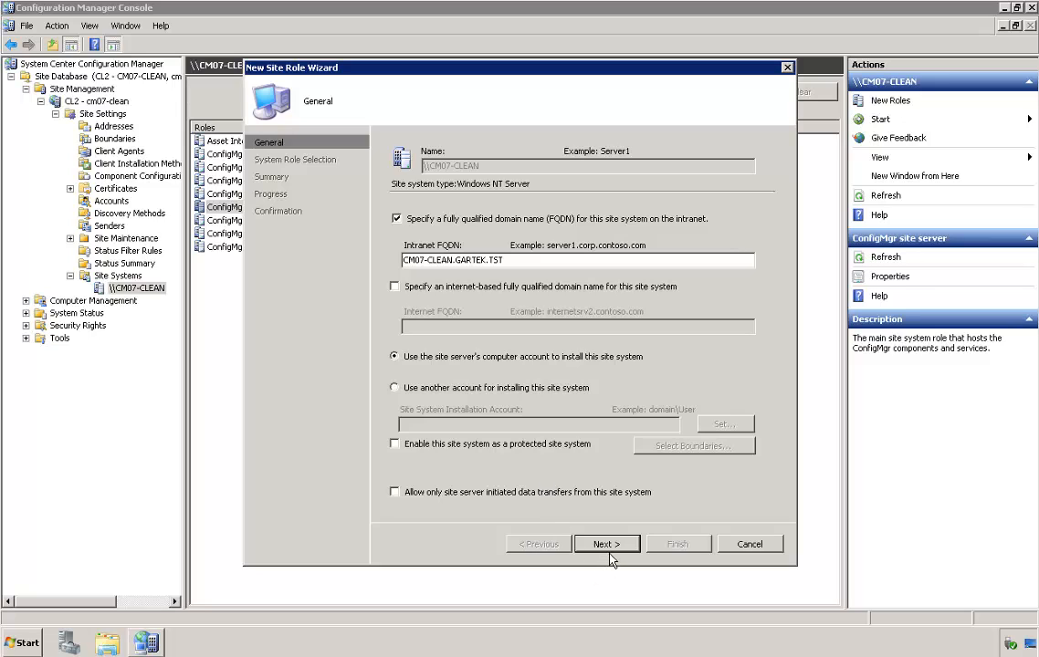
pyautogui.click(606, 544)
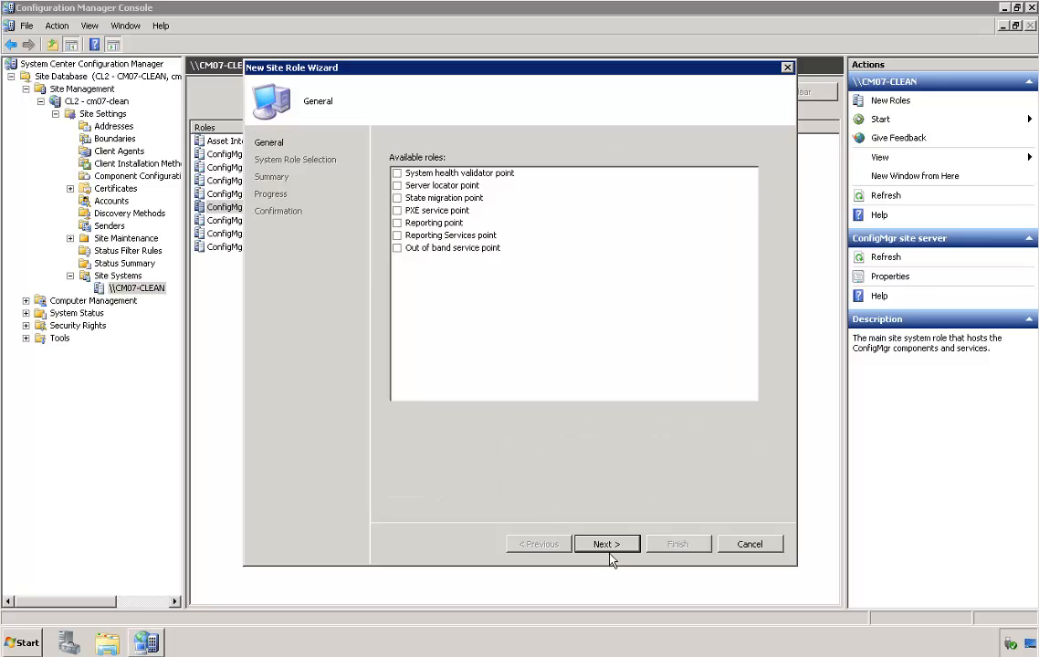
# Select the Reporting point and Reporting Services point roles and advance to their settings.
pyautogui.click(606, 544)
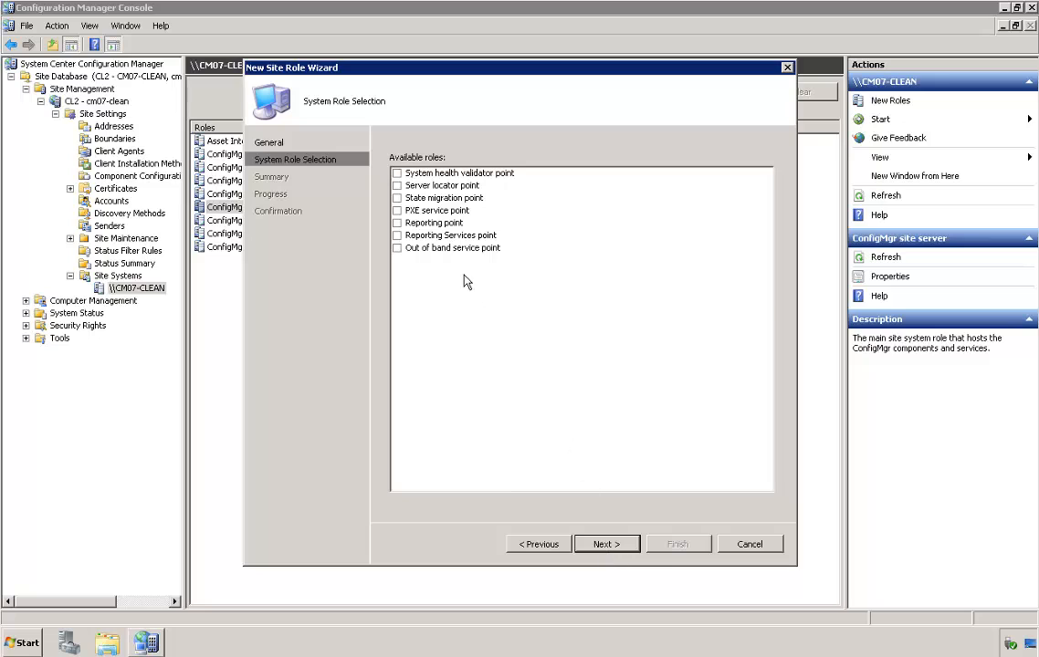
pyautogui.click(449, 234)
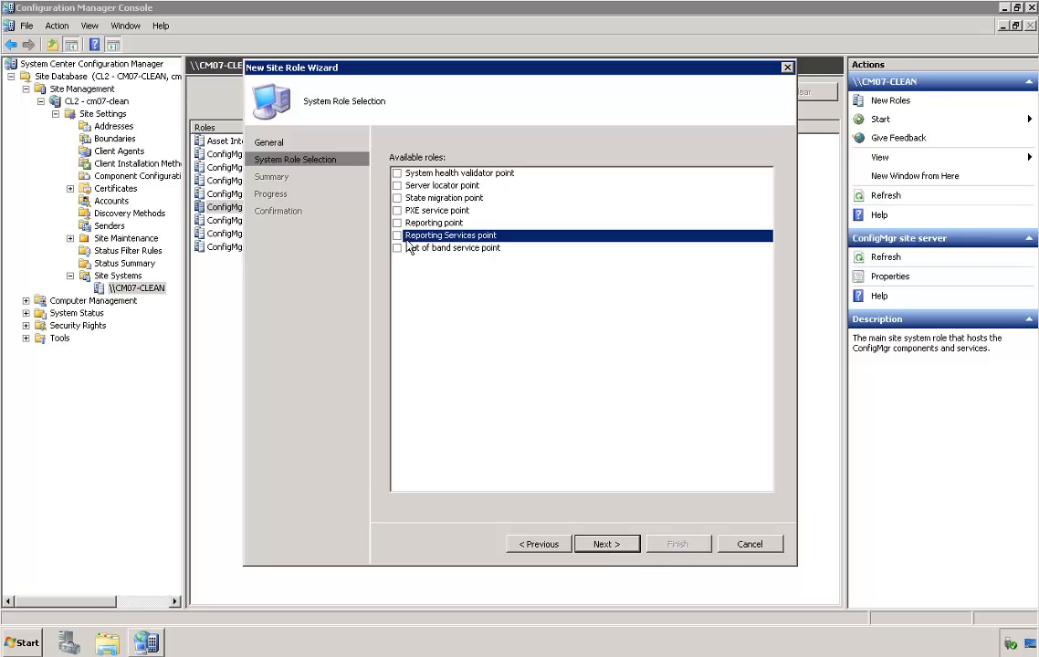
pyautogui.click(398, 222)
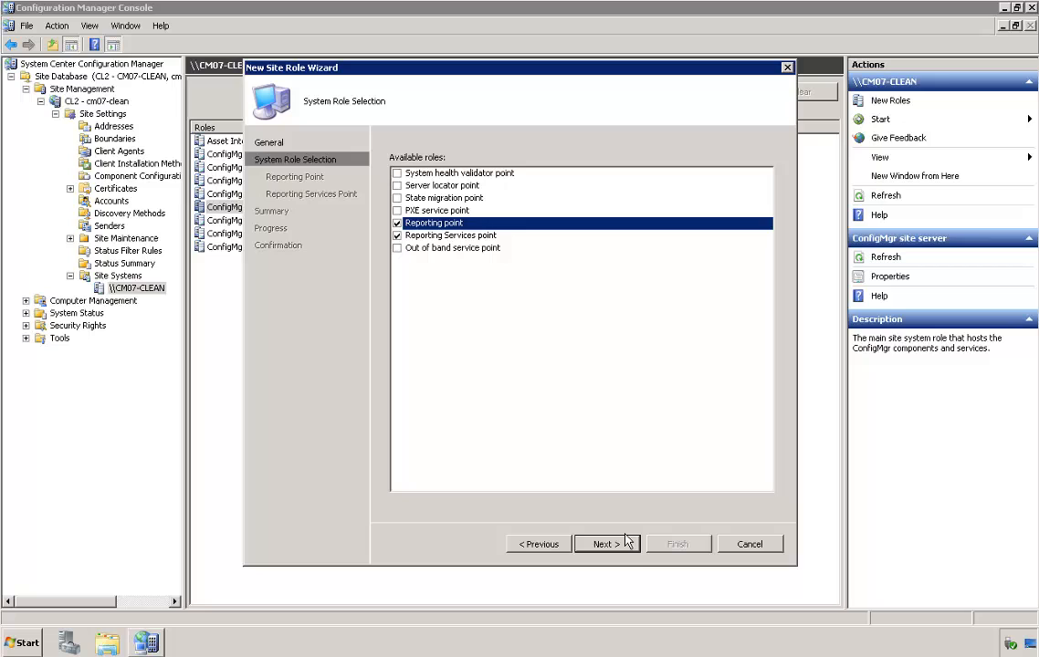
pyautogui.click(606, 545)
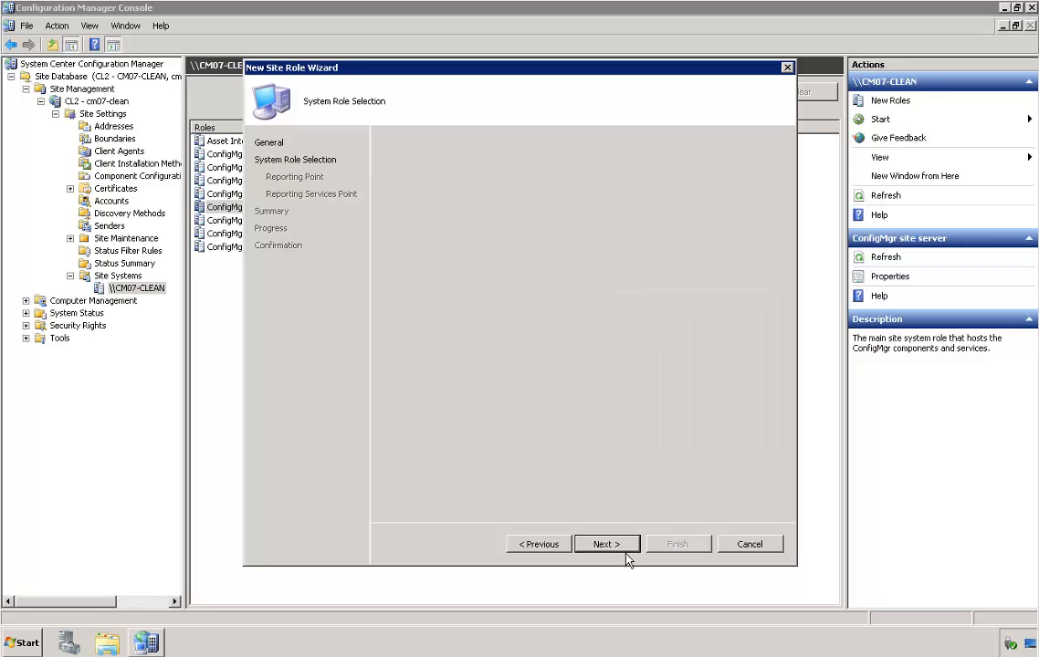
pyautogui.click(606, 544)
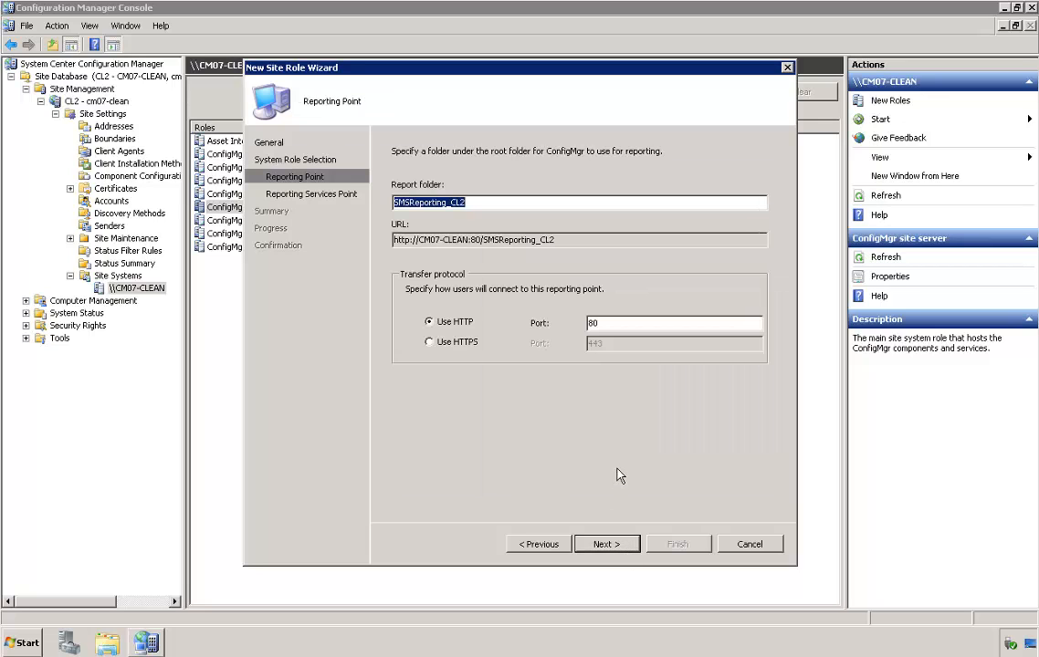
pyautogui.moveTo(610, 570)
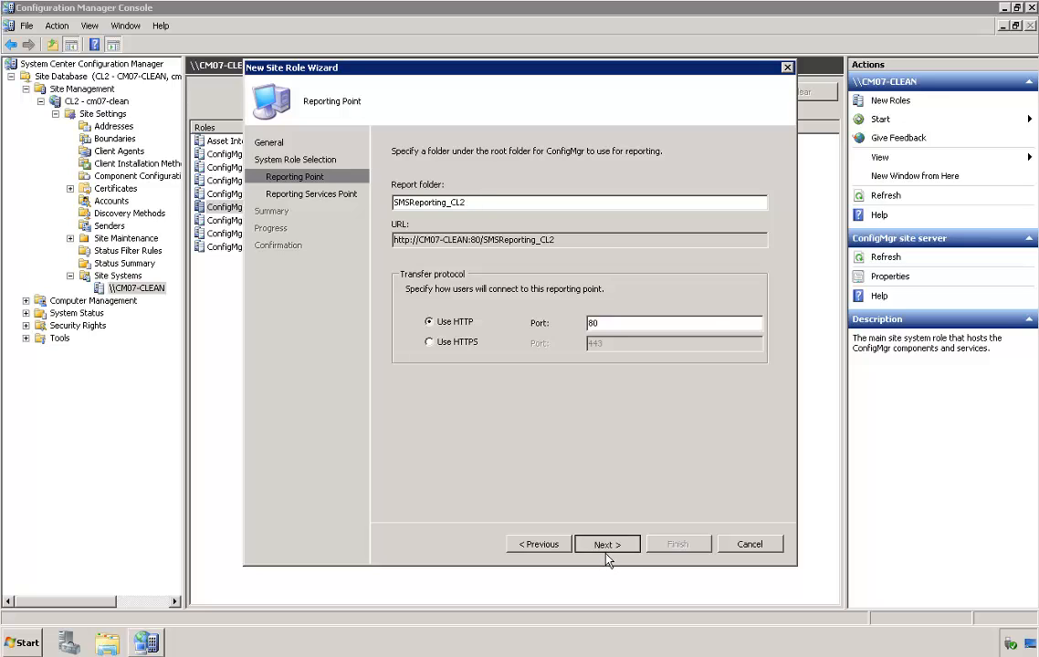
# Keep SMSReporting_CL2 on port 80 and ConfigMgr_CL2 report folder, reaching the summary.
pyautogui.click(606, 544)
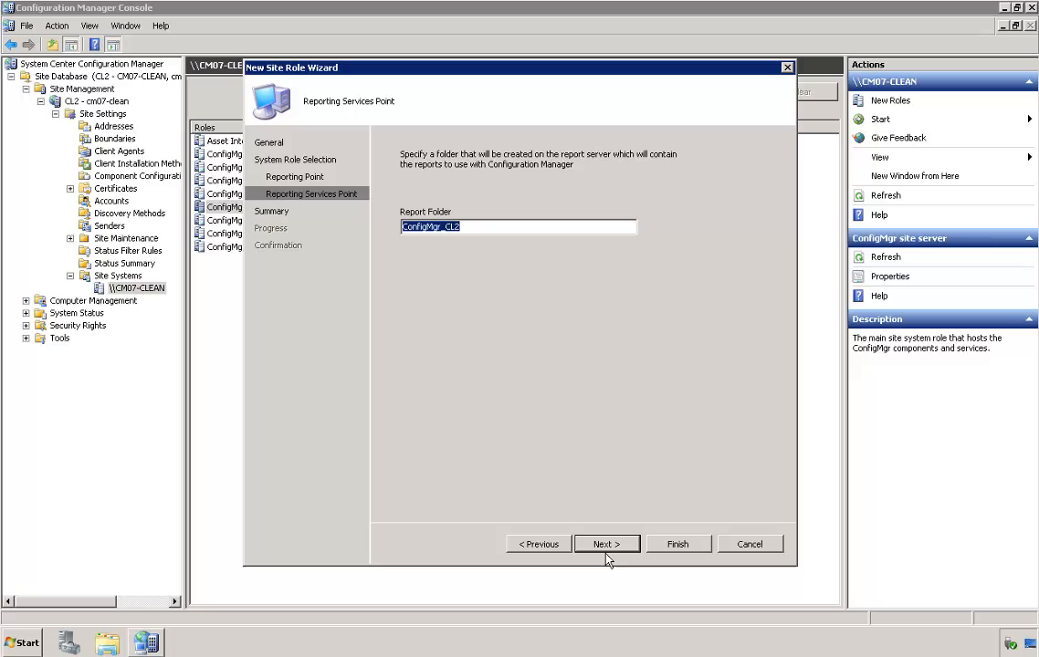
pyautogui.click(606, 544)
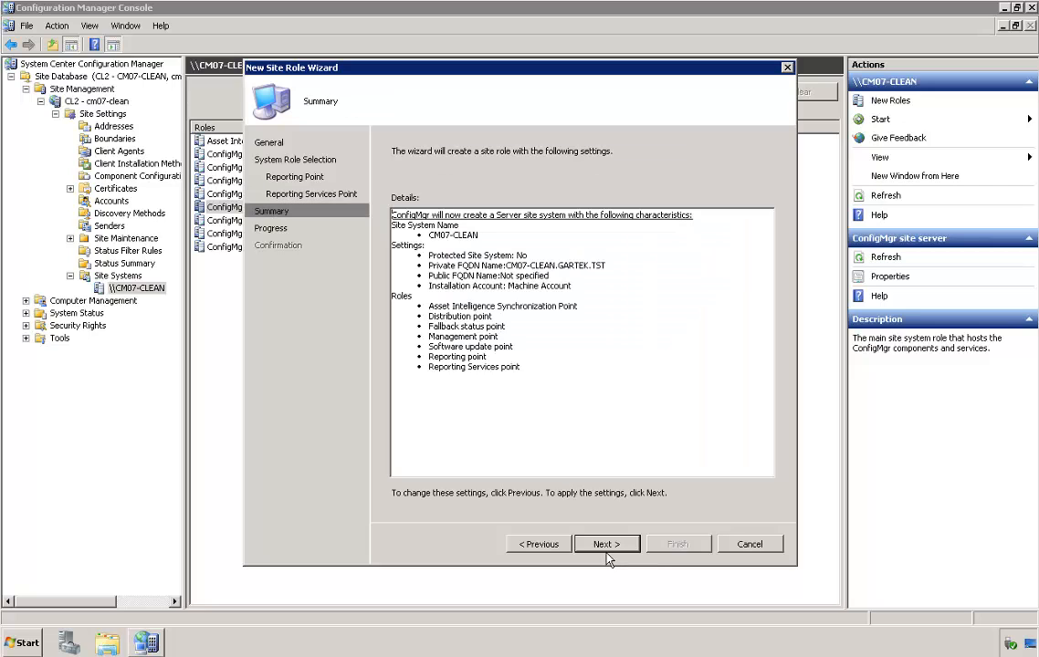
# Confirm the summary to create both roles and close the completed wizard.
pyautogui.click(606, 544)
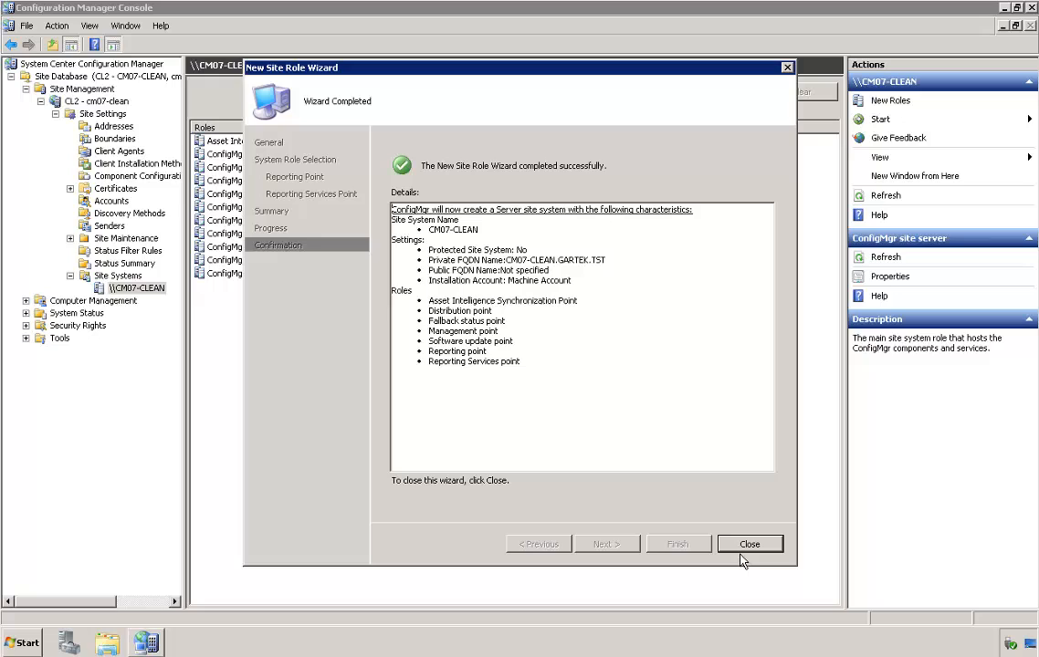
pyautogui.moveTo(748, 566)
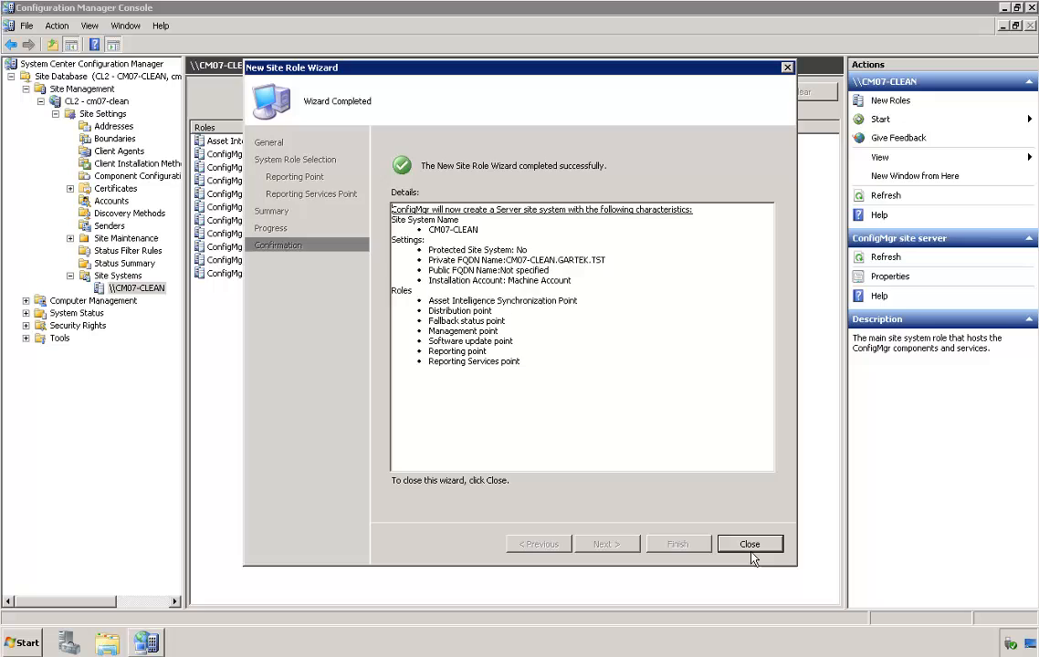
pyautogui.click(751, 544)
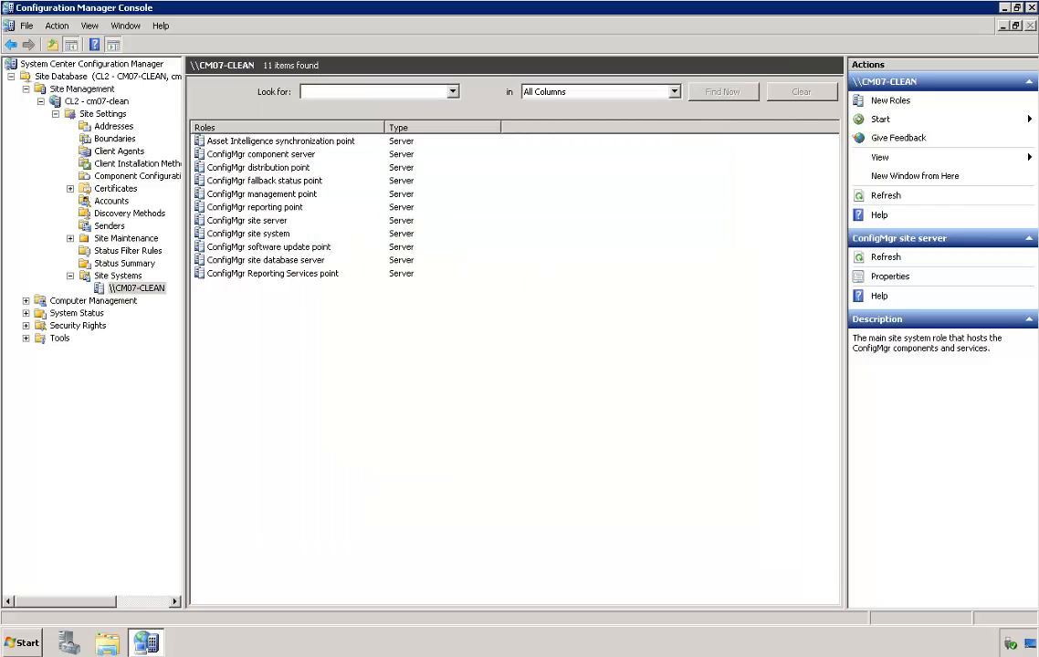